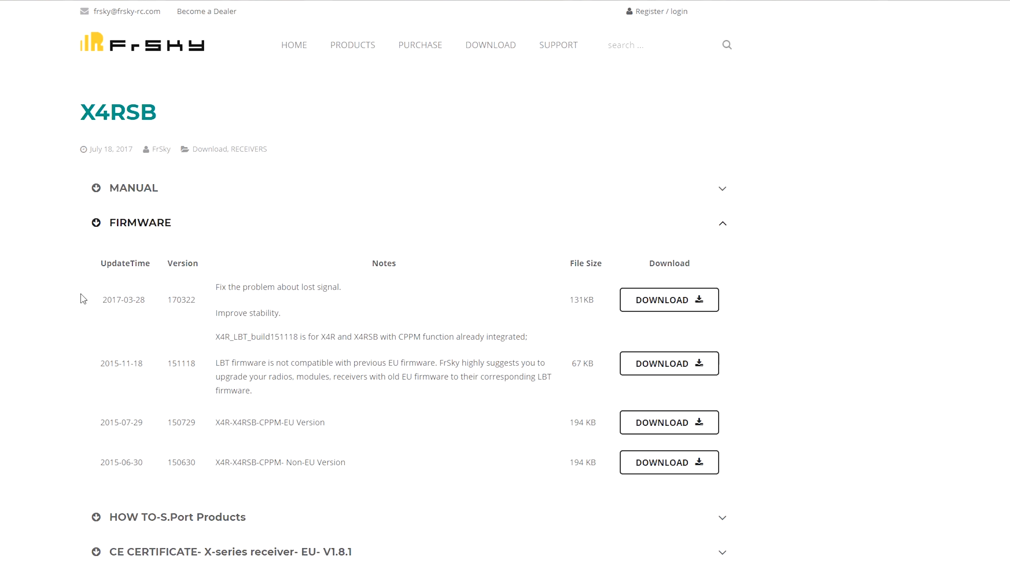
Download the newest X4RSB firmware package, version 170322 dated 2017-03-28
double_click(117, 112)
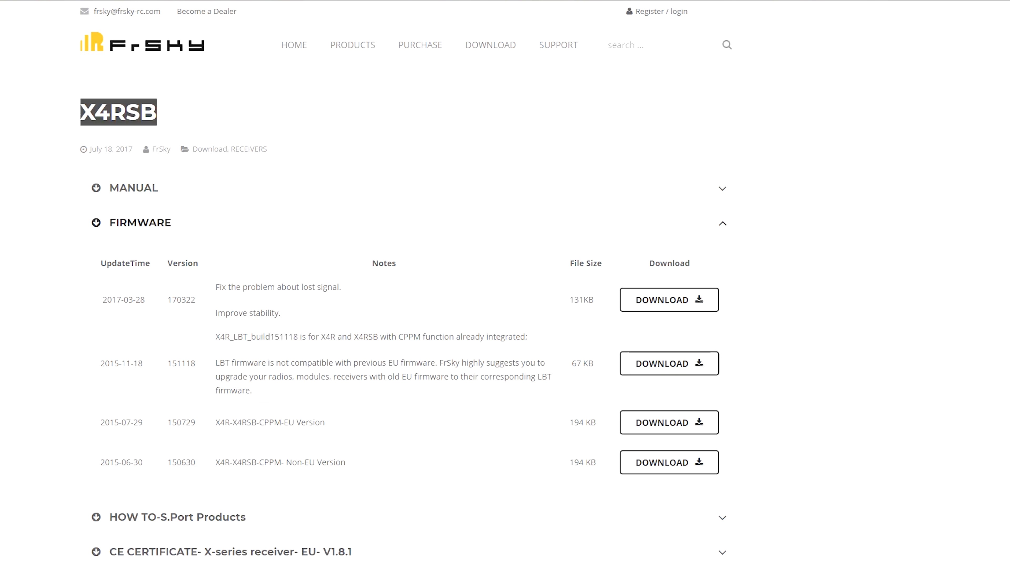
mouse_move(12, 149)
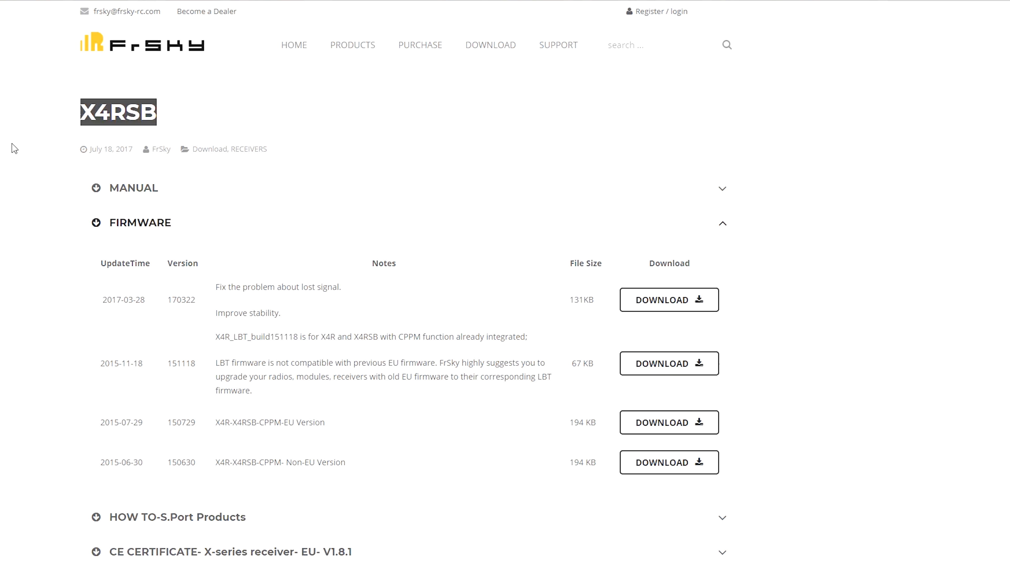
mouse_move(157, 167)
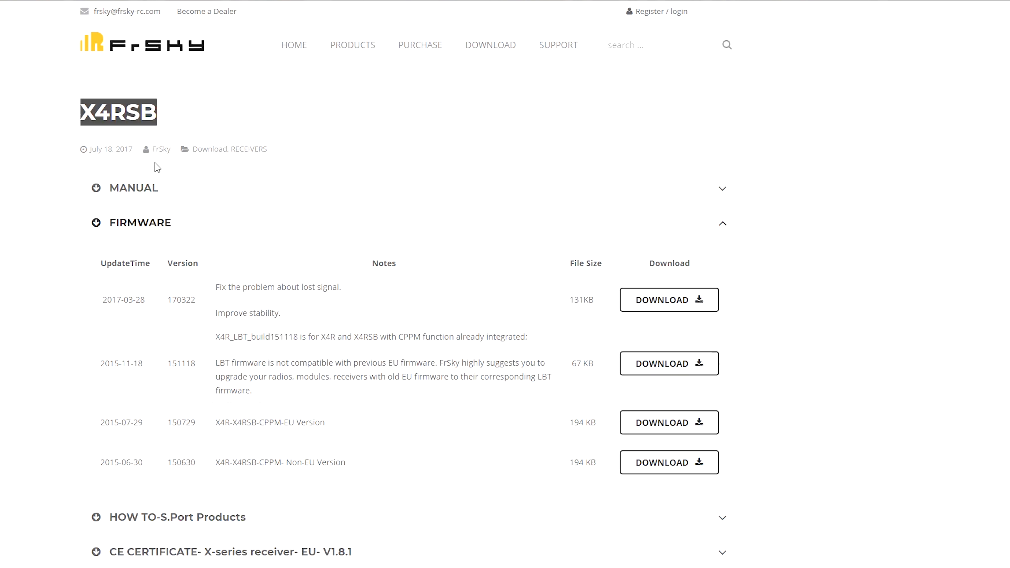
left_click(669, 300)
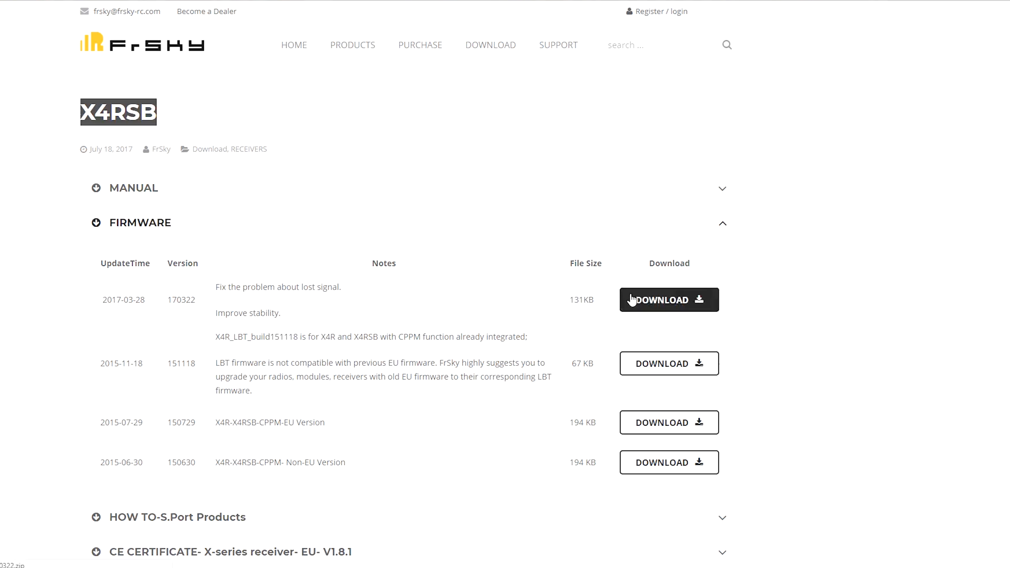
mouse_move(670, 310)
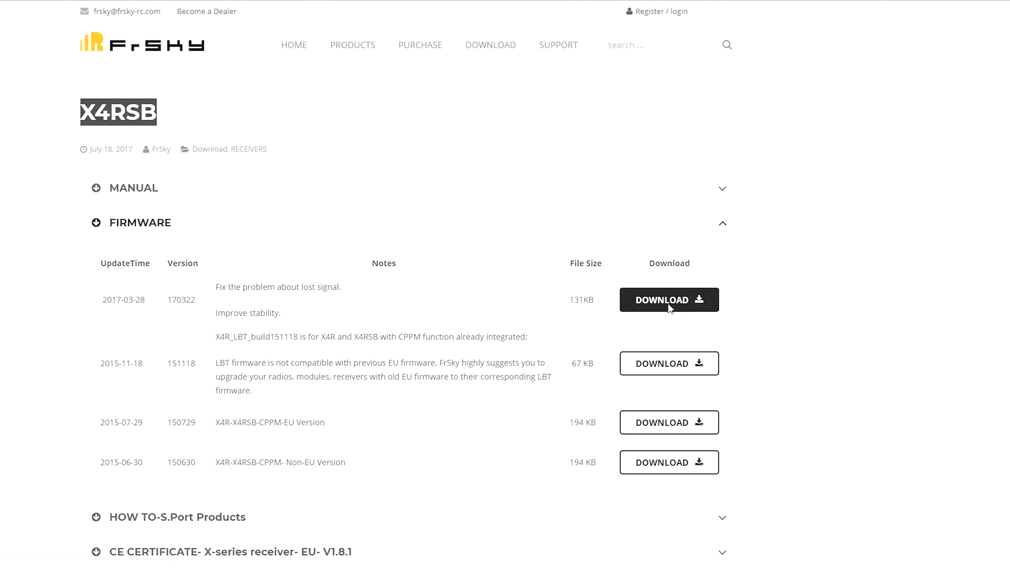
left_click(669, 299)
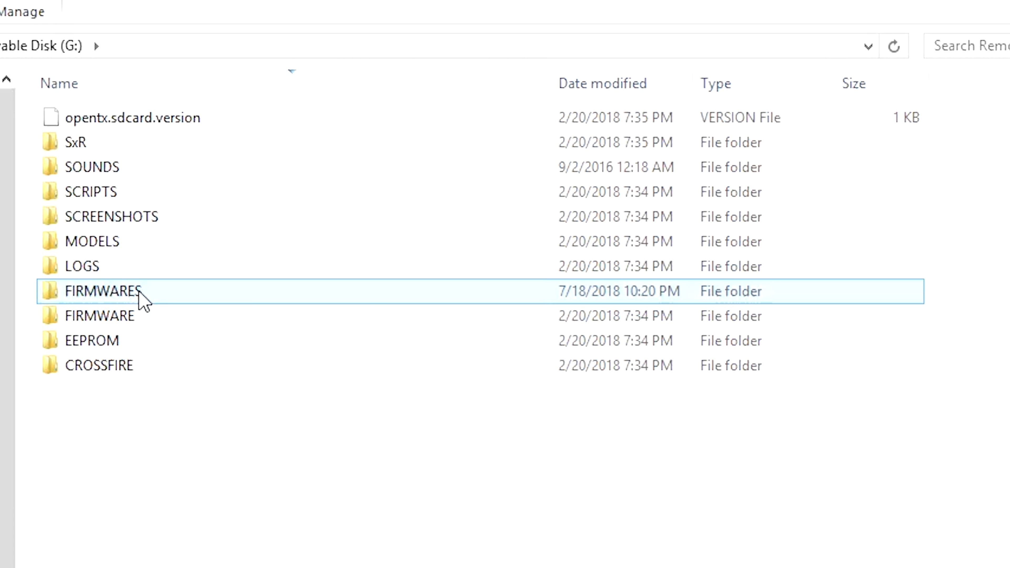
mouse_move(183, 304)
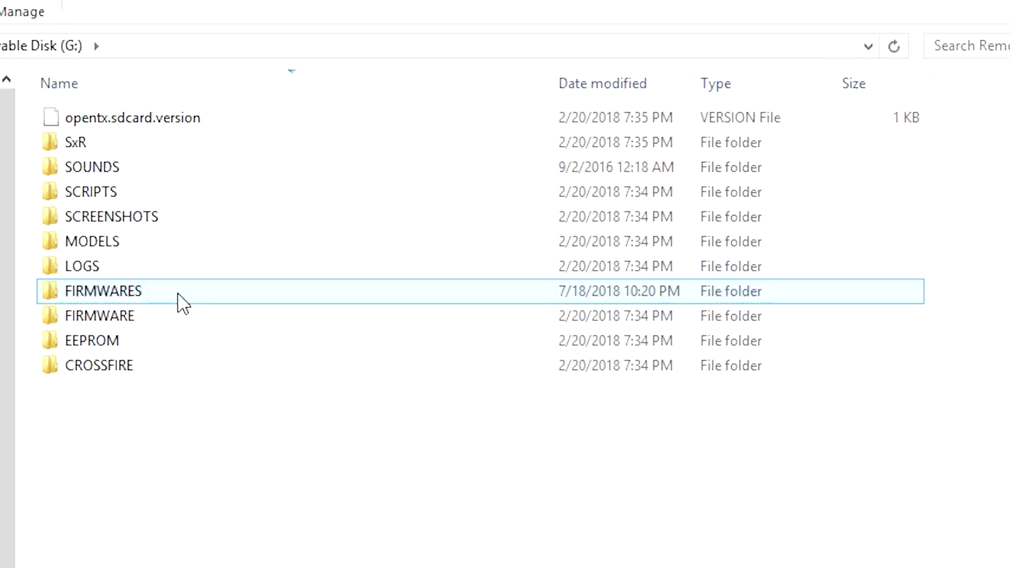
View the SD card's FIRMWARES folder holding X4RSP_EU_170322.frk and X4RSP_NONEU_170322.frk
double_click(103, 290)
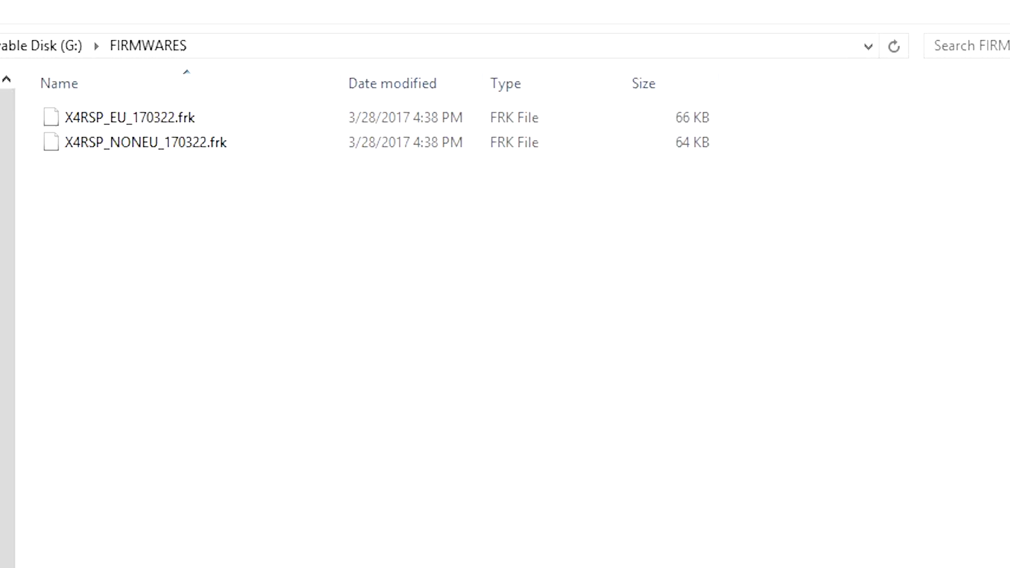
mouse_move(411, 52)
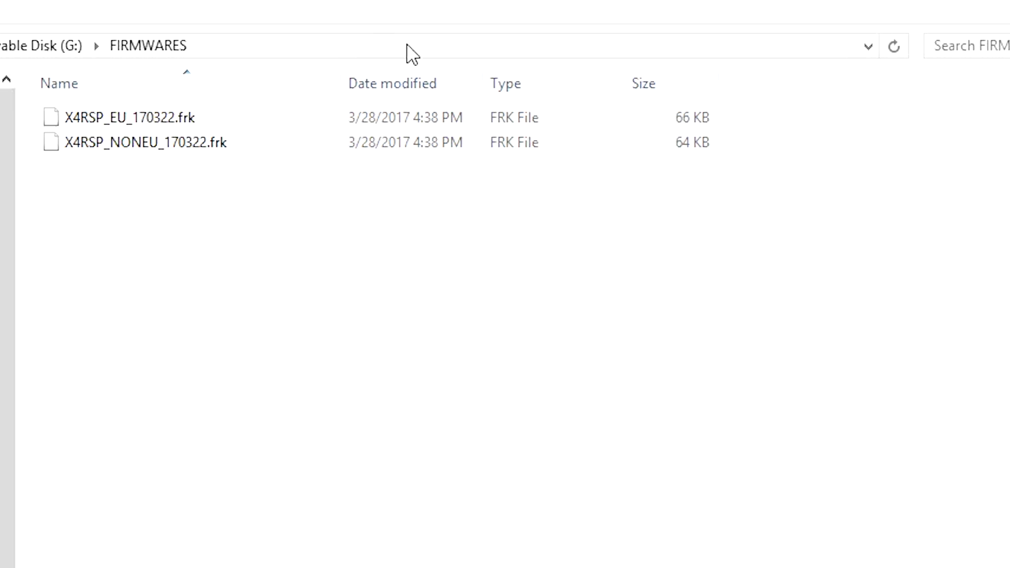
mouse_move(448, 201)
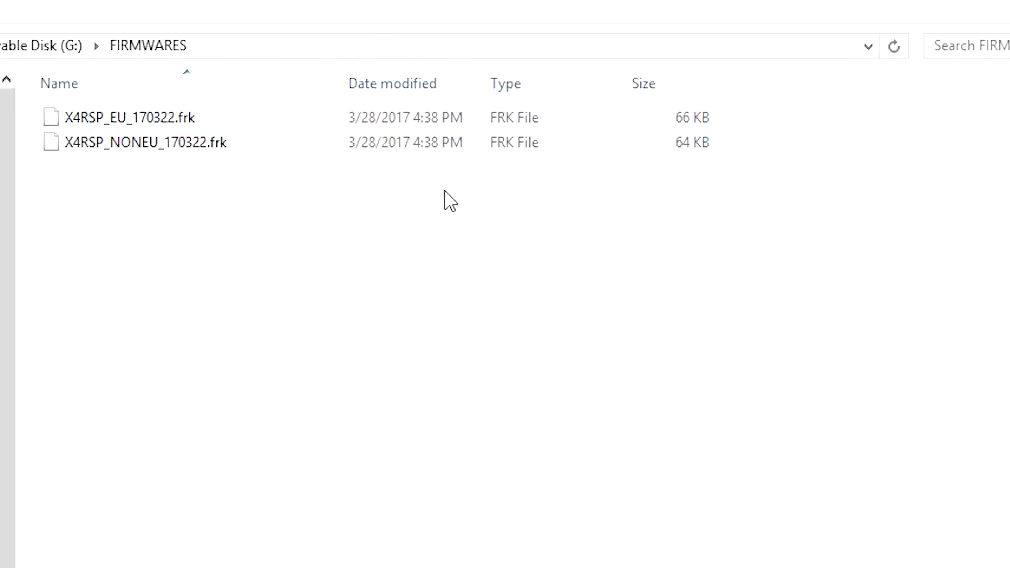
mouse_move(454, 322)
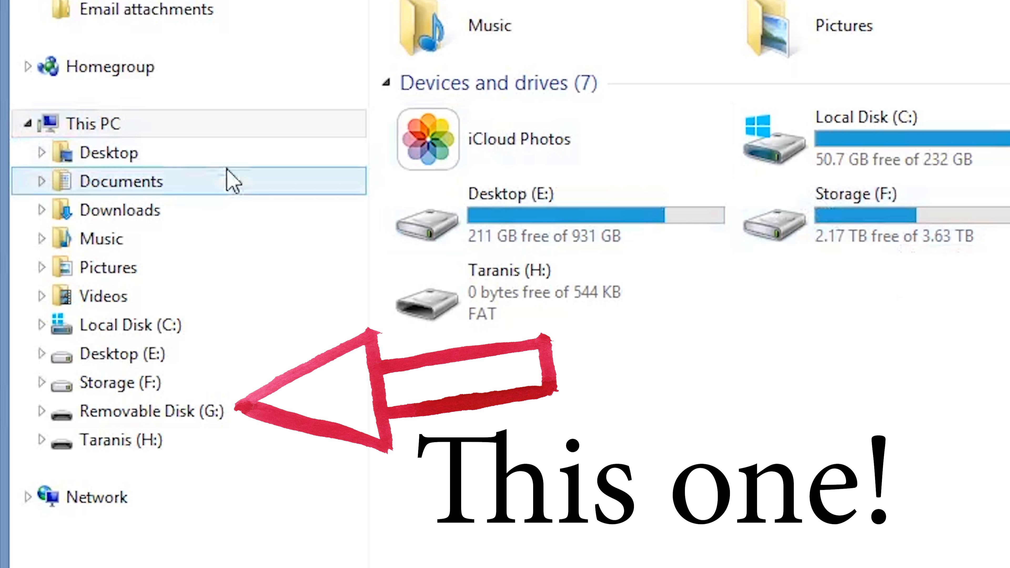
Go to the Downloads folder from the This PC navigation pane
left_click(120, 209)
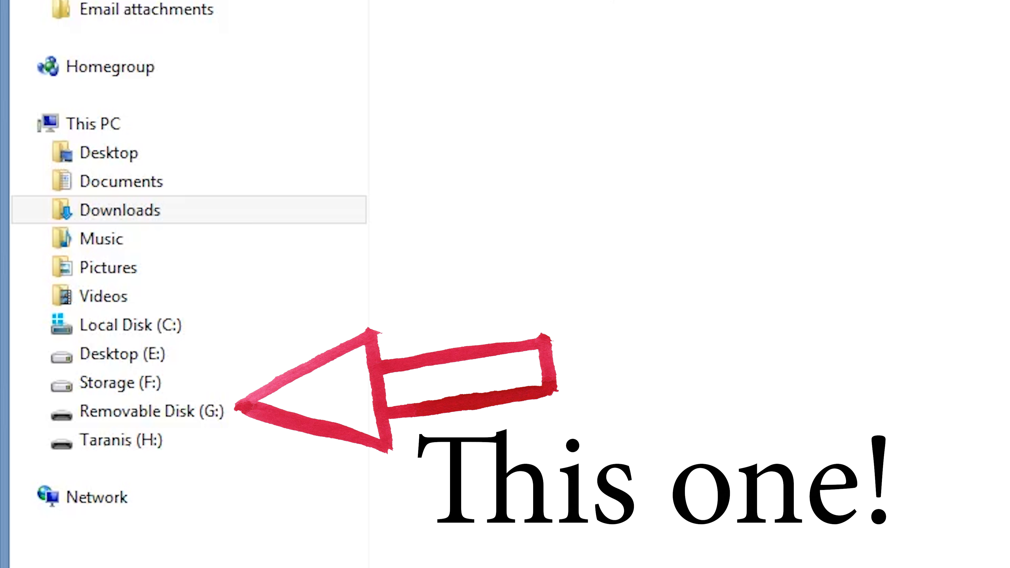
mouse_move(622, 8)
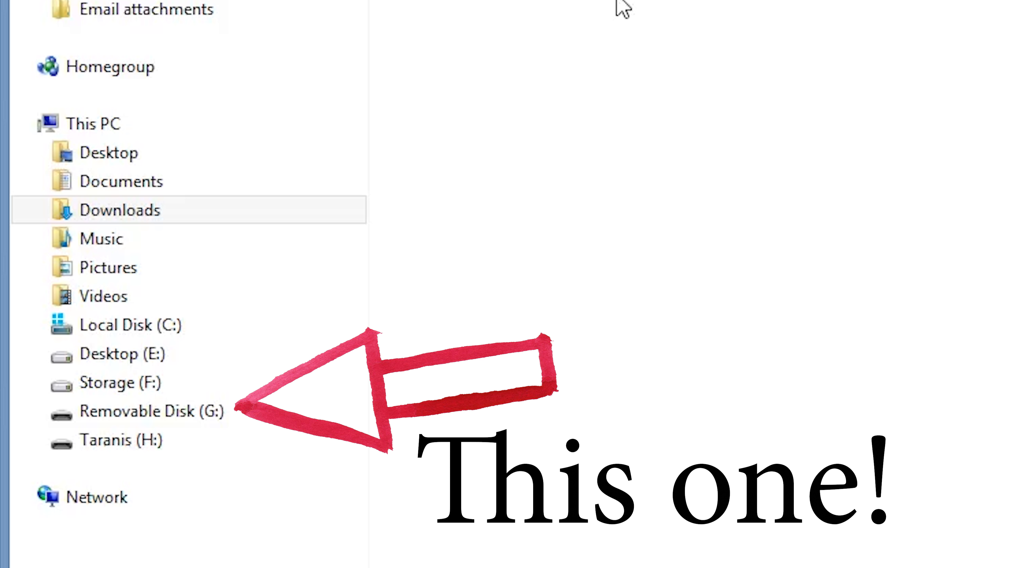